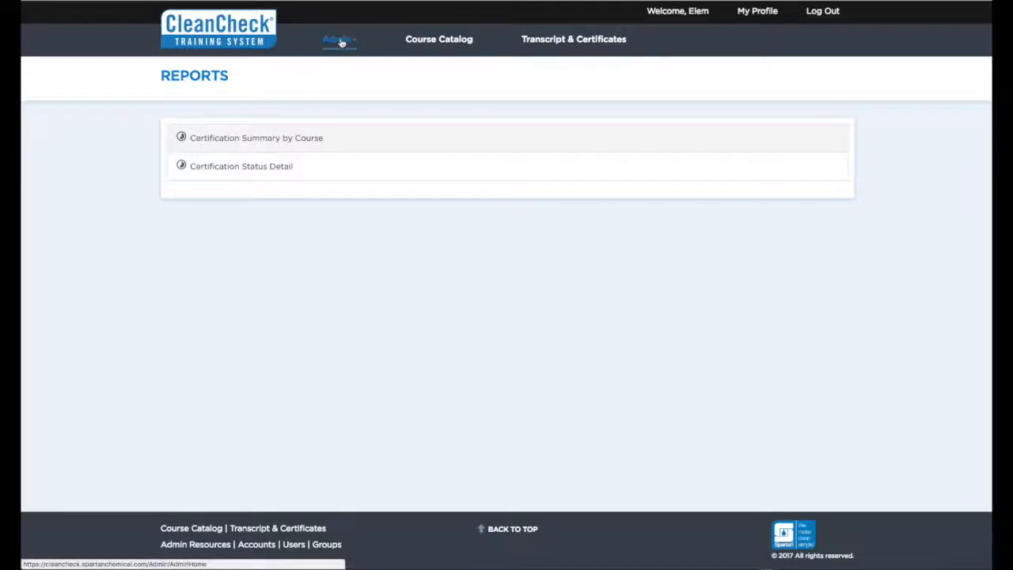
Navigate from the Admin menu to the Reporting area for the Certification Summary by Course report.
{"action": "left_click", "coordinate": [339, 38]}
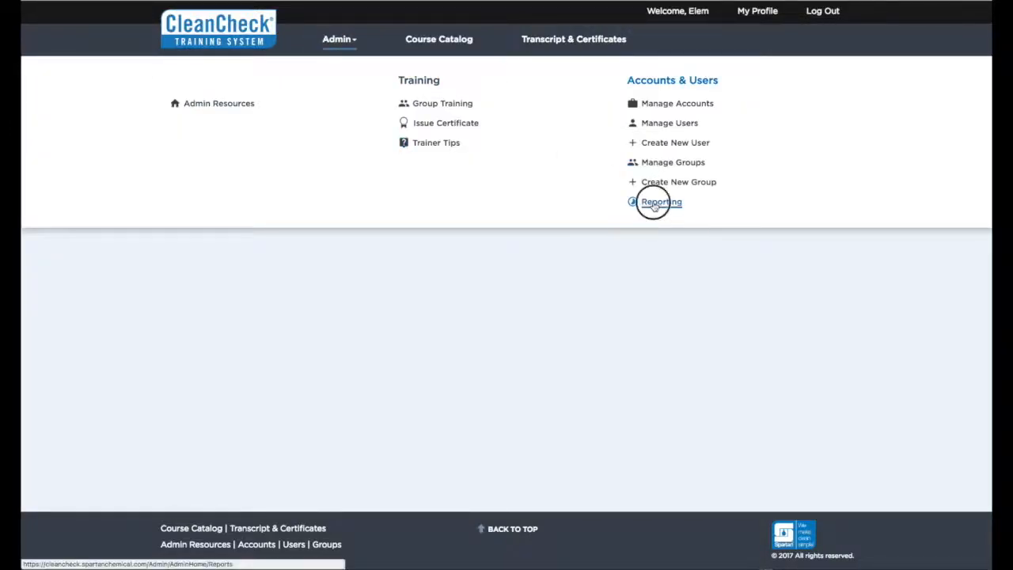
{"action": "left_click", "coordinate": [660, 203]}
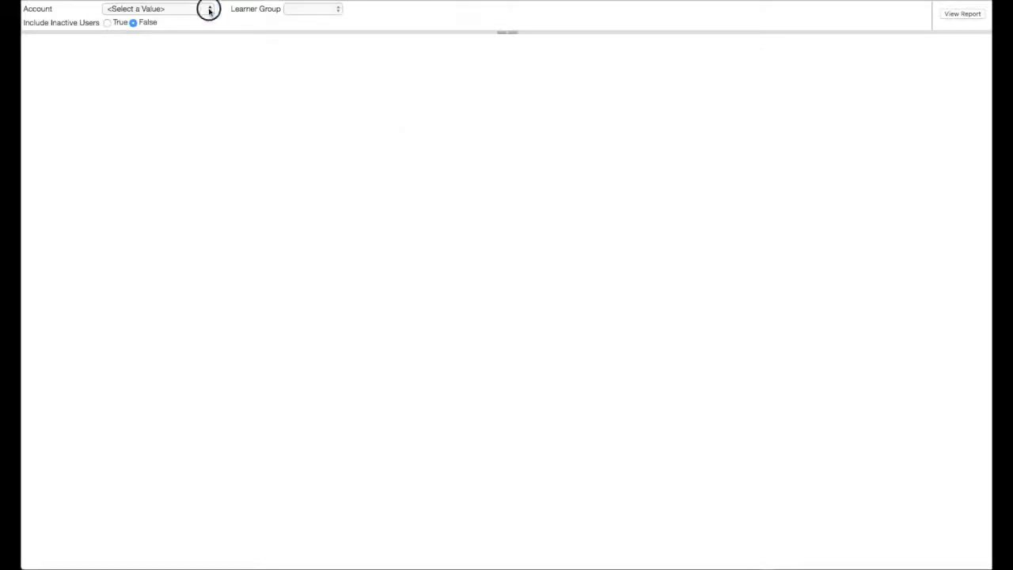
Generate the dashboard for the CleanCheck Elementary Test account limited to the Kitchen 1 group.
{"action": "left_click", "coordinate": [324, 9]}
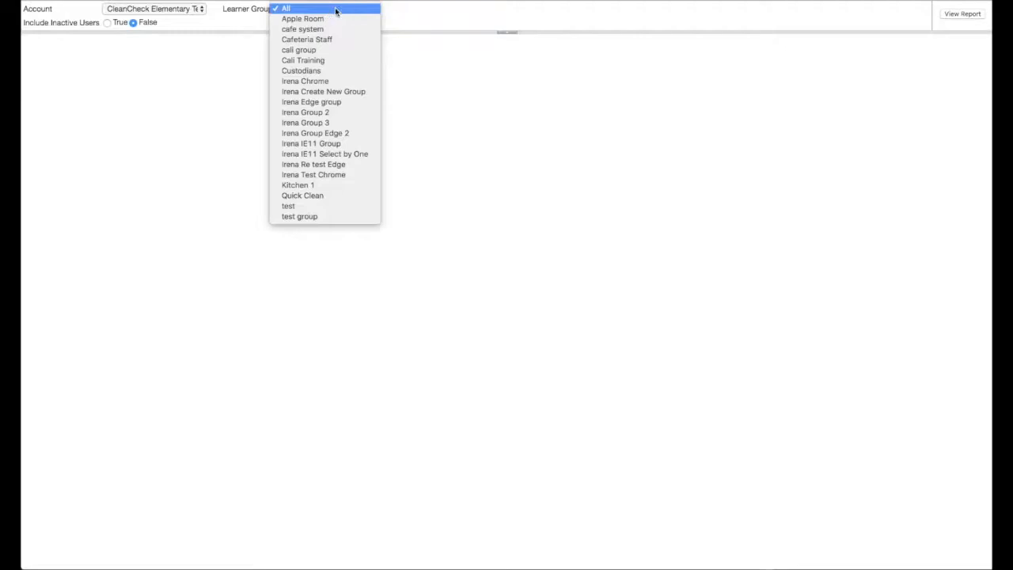
{"action": "left_click", "coordinate": [298, 183]}
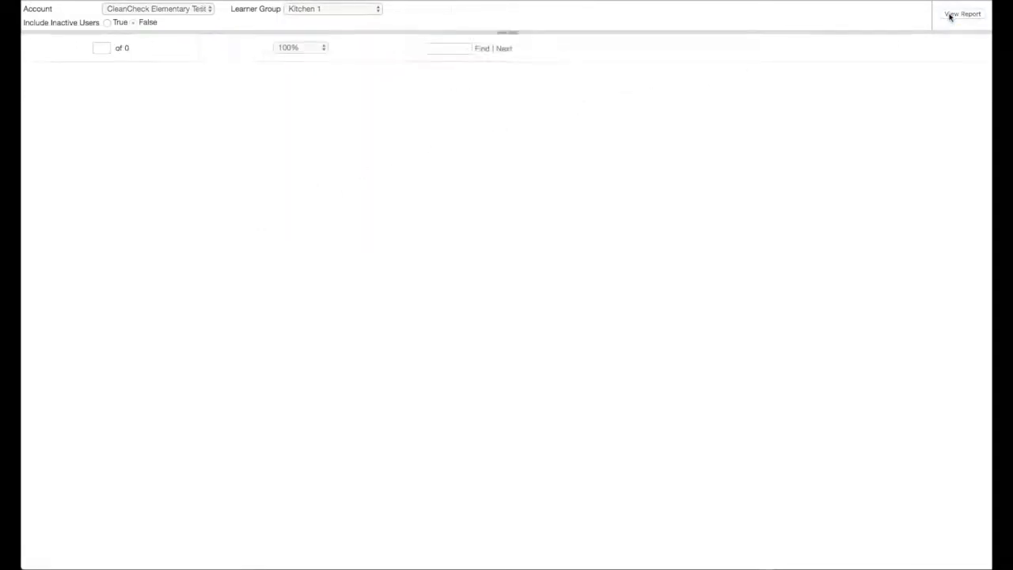
{"action": "left_click", "coordinate": [963, 13]}
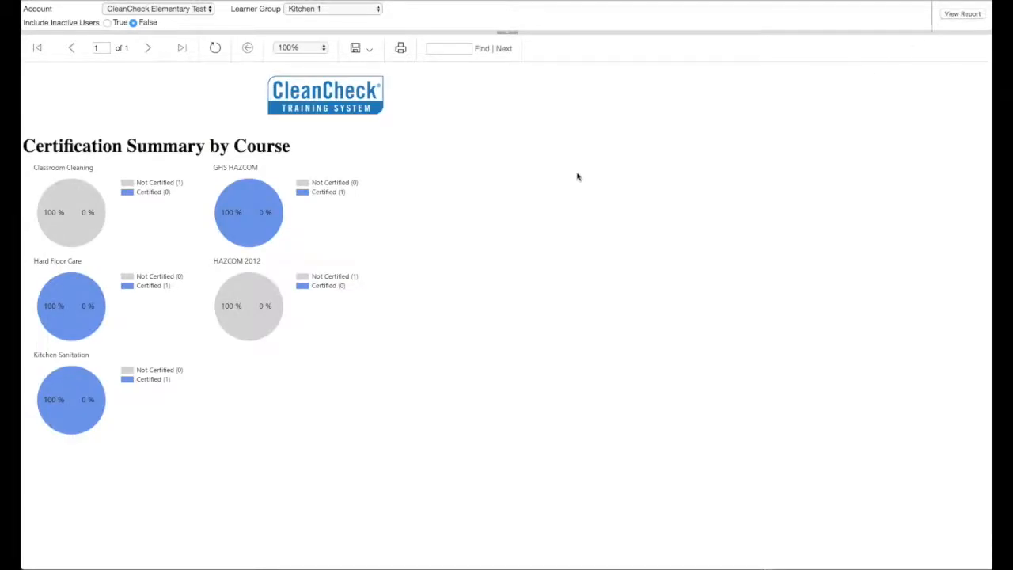
{"action": "mouse_move", "coordinate": [408, 234]}
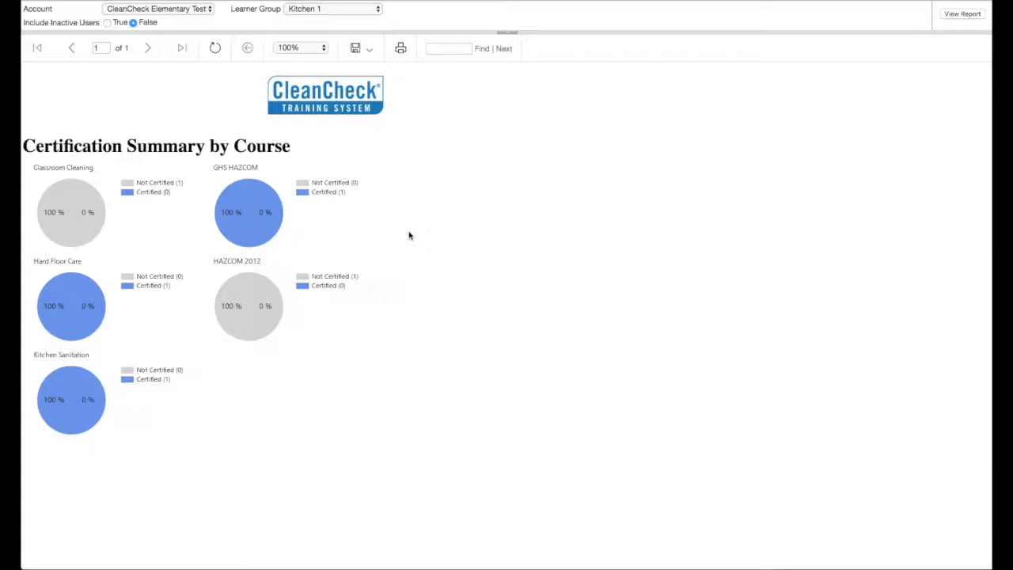
{"action": "mouse_move", "coordinate": [294, 213]}
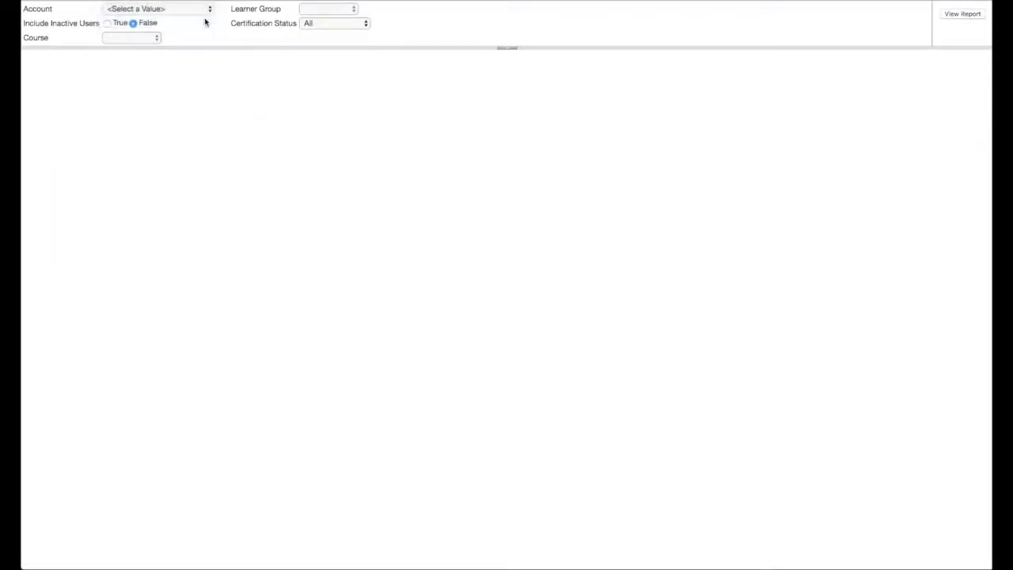
Filter the status detail report to the GHS HAZCOM course and generate it.
{"action": "left_click", "coordinate": [129, 38]}
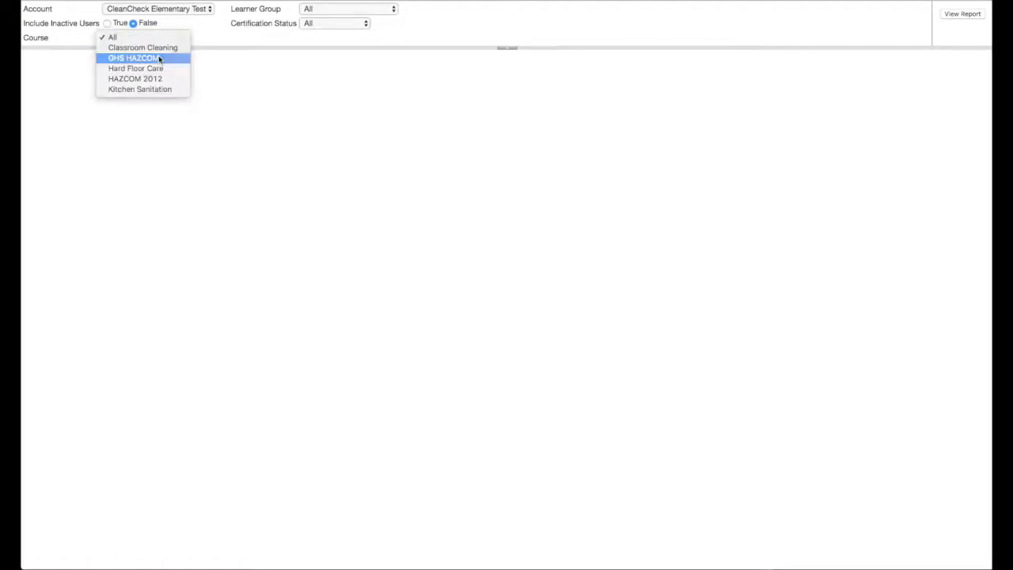
{"action": "left_click", "coordinate": [133, 57]}
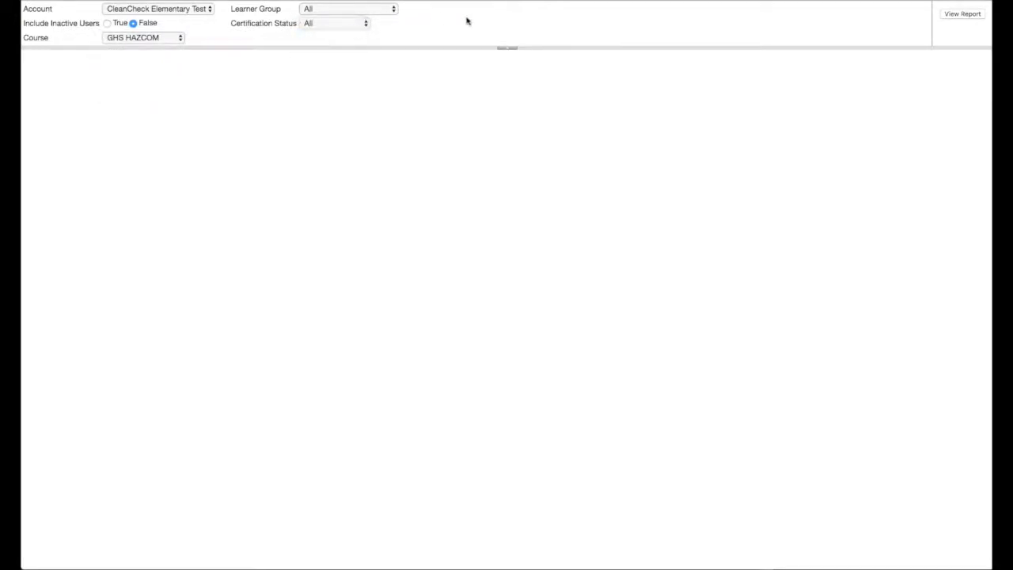
{"action": "left_click", "coordinate": [963, 13]}
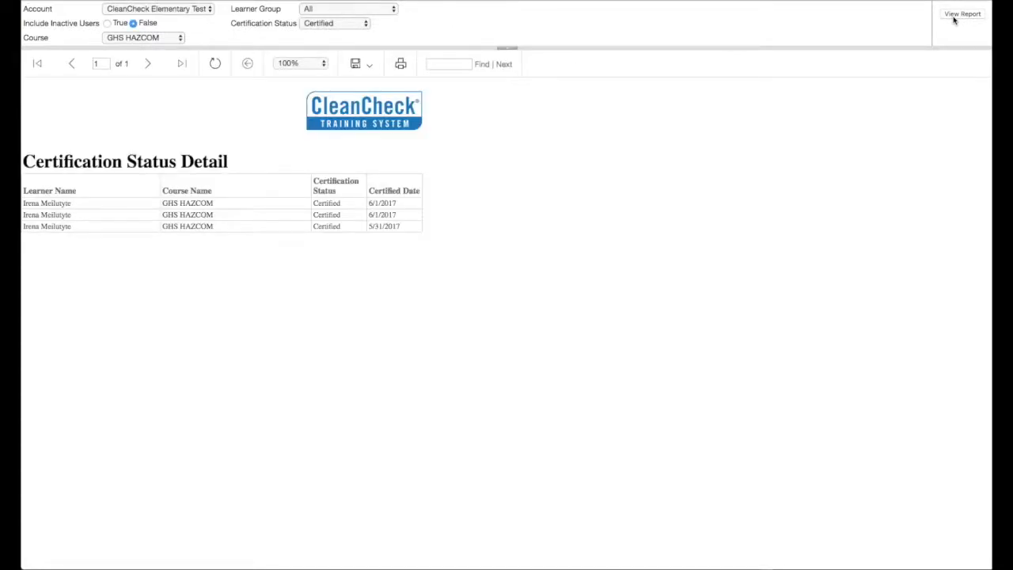
{"action": "mouse_move", "coordinate": [853, 19]}
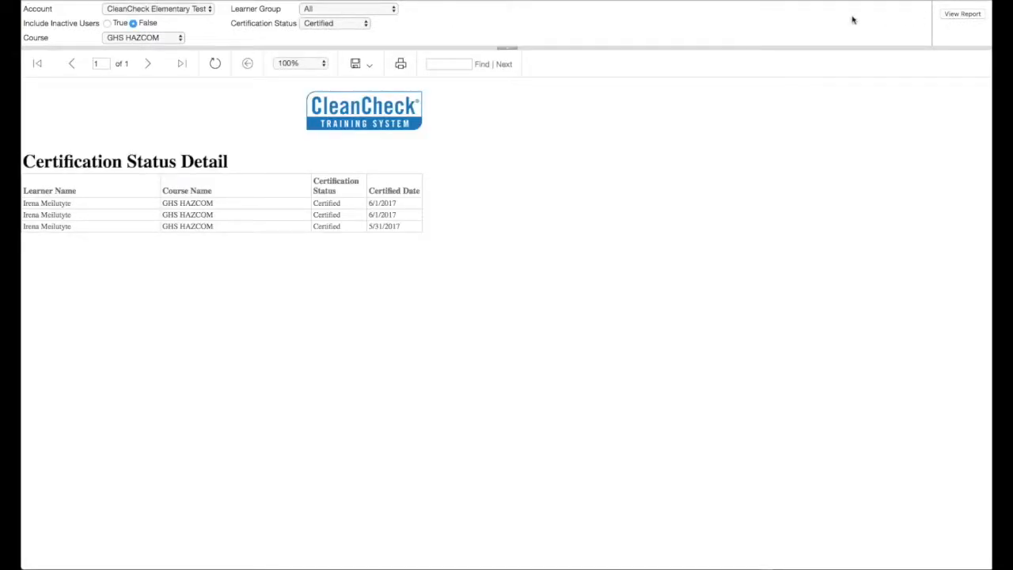
Review the report's Save export formats, then bring up its print options.
{"action": "left_click", "coordinate": [361, 63]}
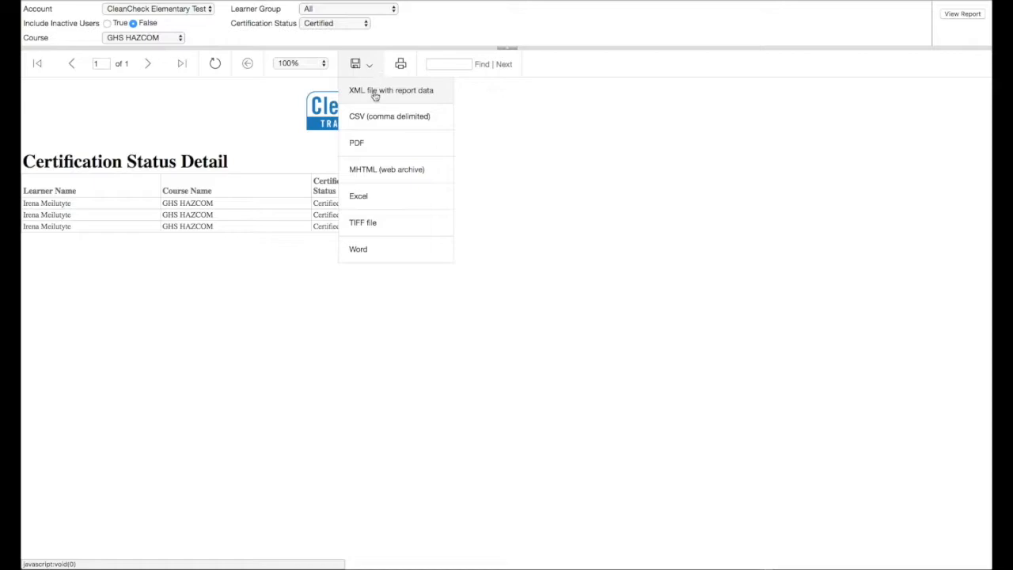
{"action": "mouse_move", "coordinate": [361, 248]}
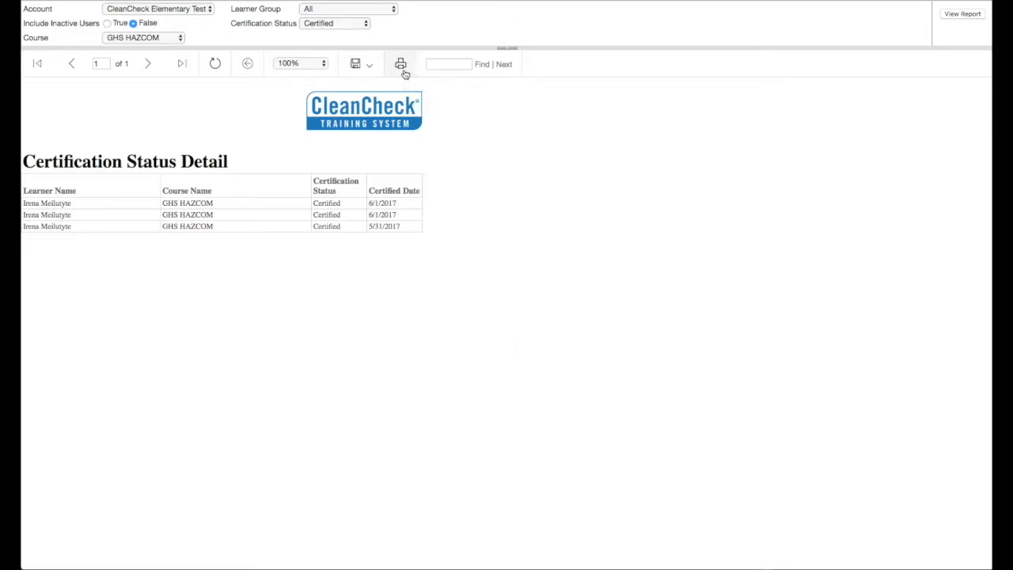
{"action": "left_click", "coordinate": [399, 63]}
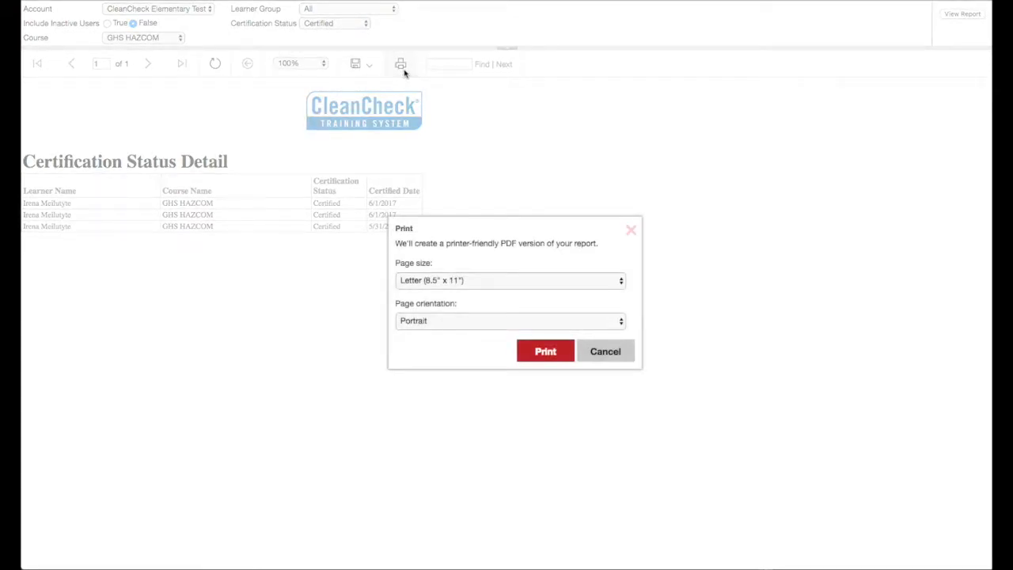